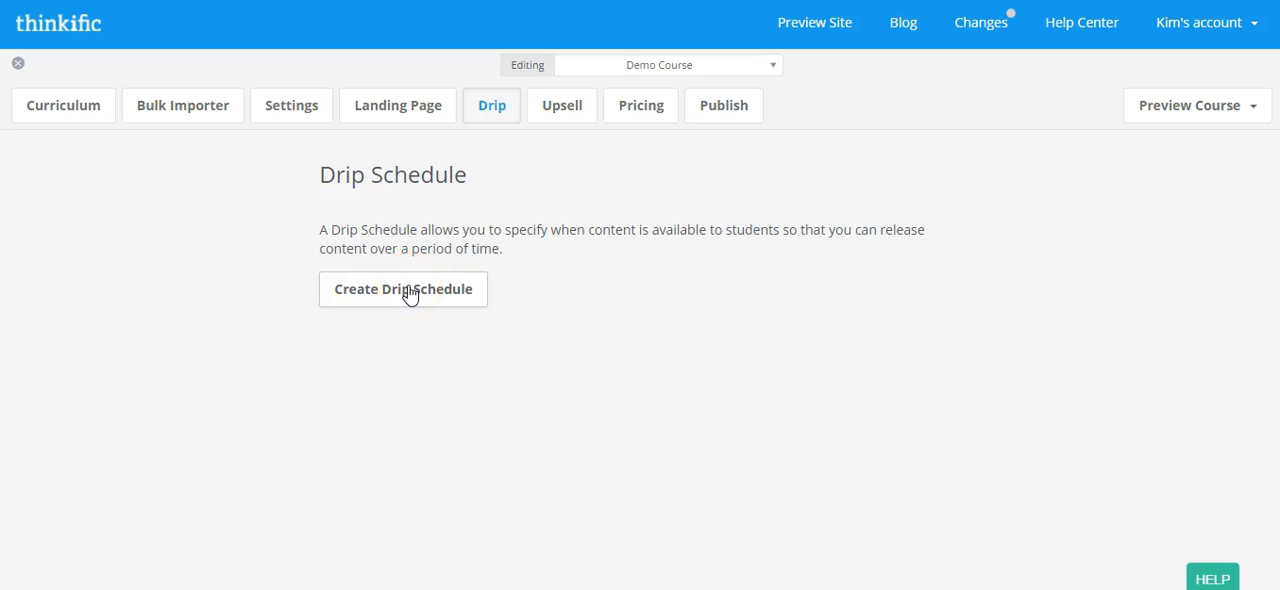
Create a drip schedule for the Demo Course
click(404, 288)
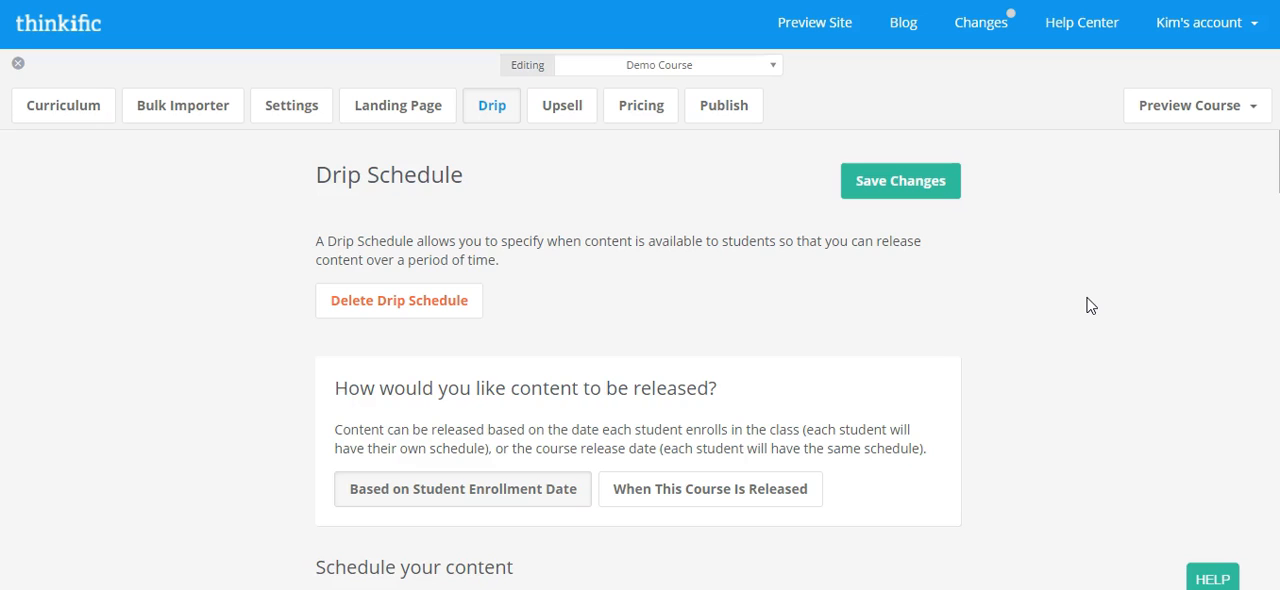
scroll(down, 3)
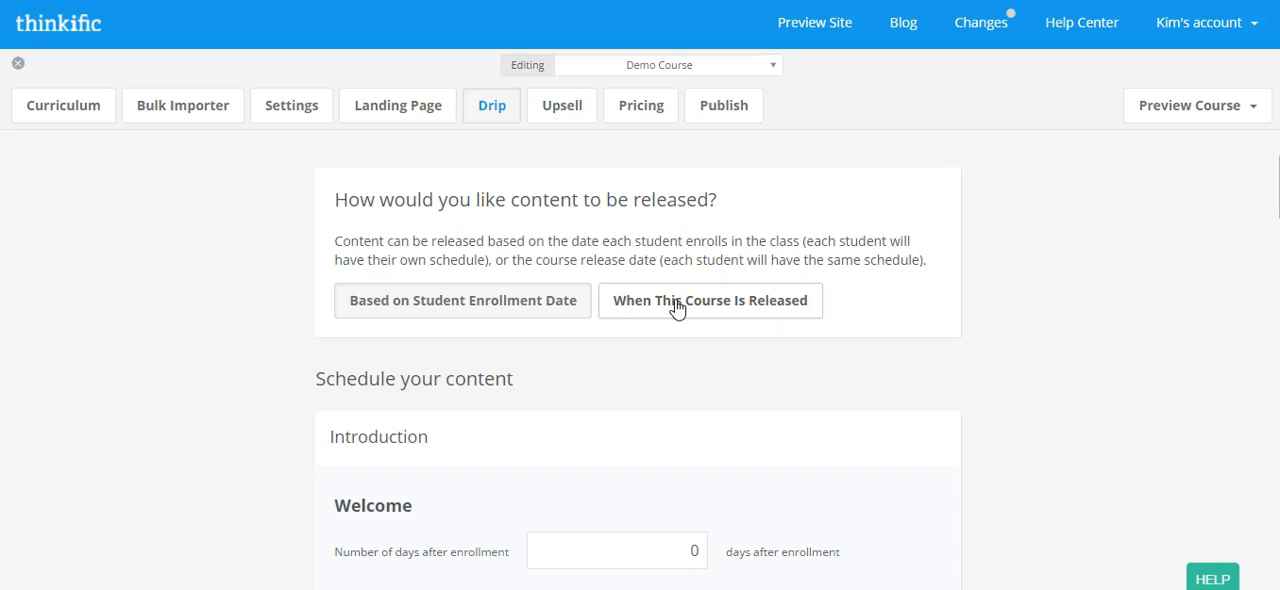
Switch release to the course release date, clearing the old schedule, beginning 2017-07-31
click(710, 300)
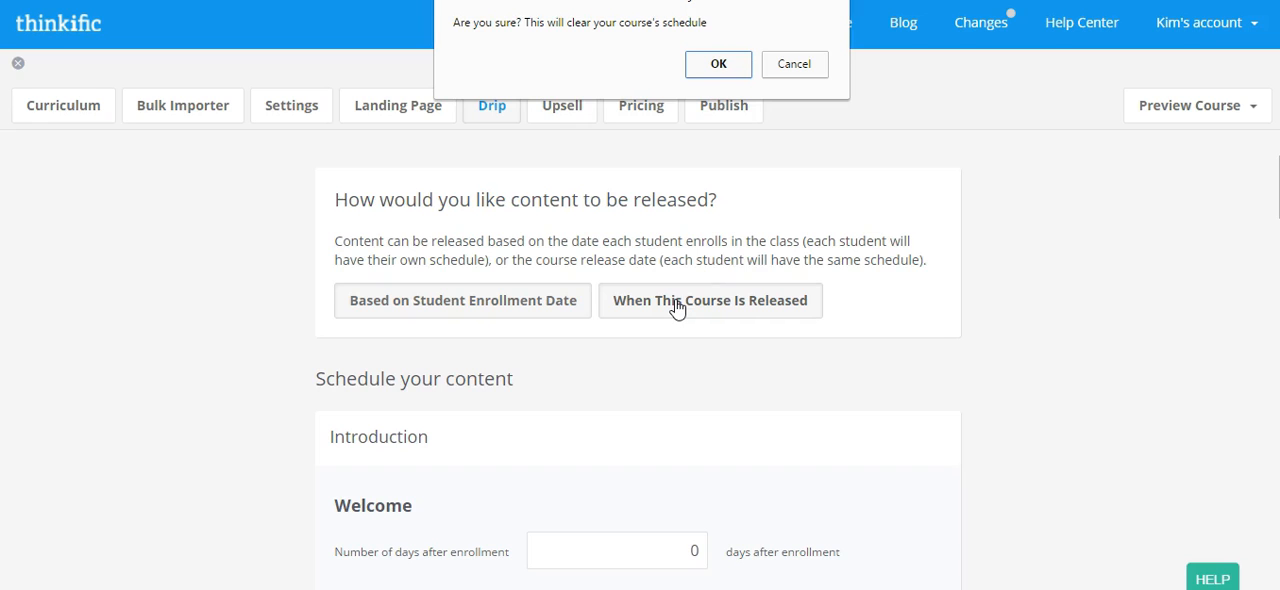
click(718, 64)
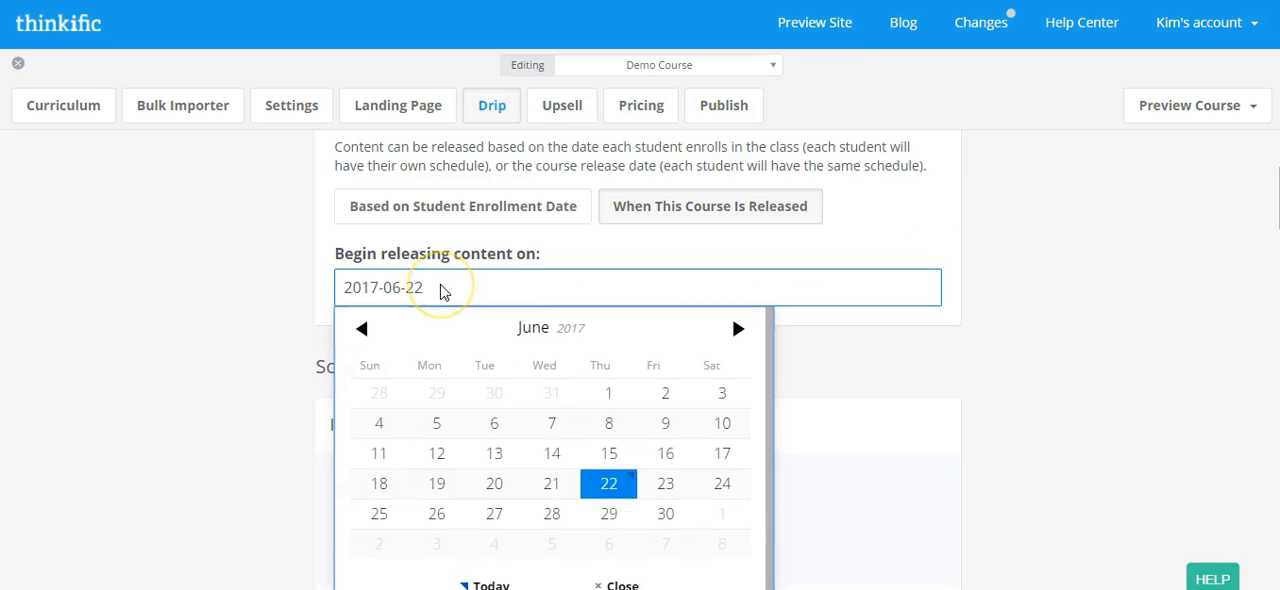
mouse_move(660, 328)
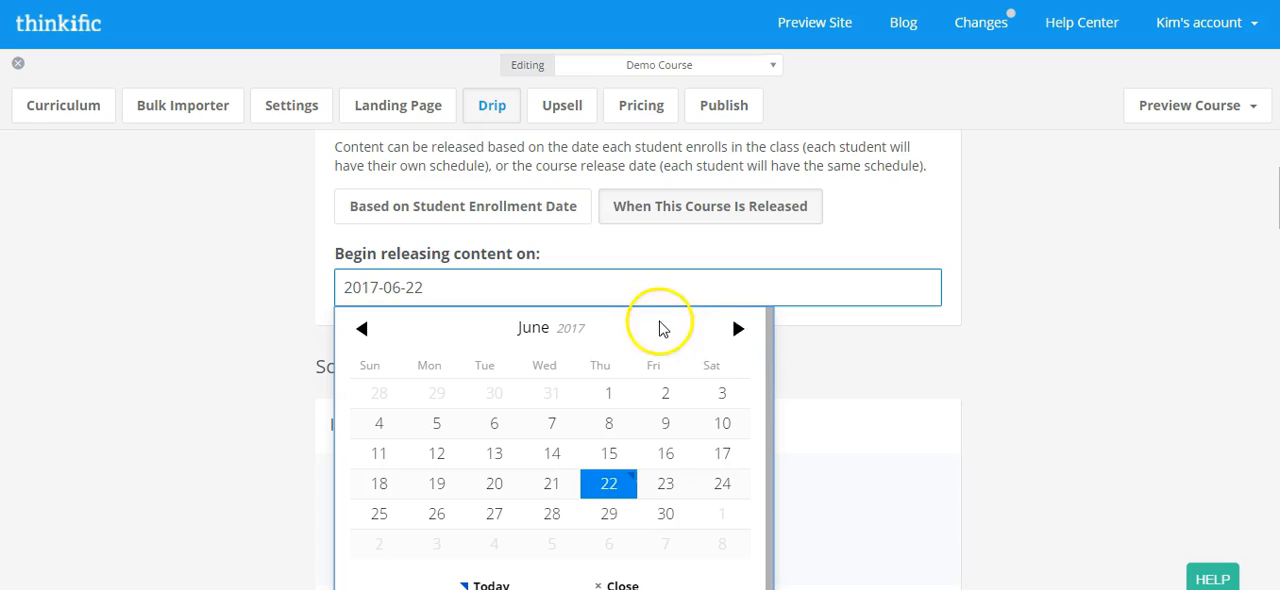
click(738, 328)
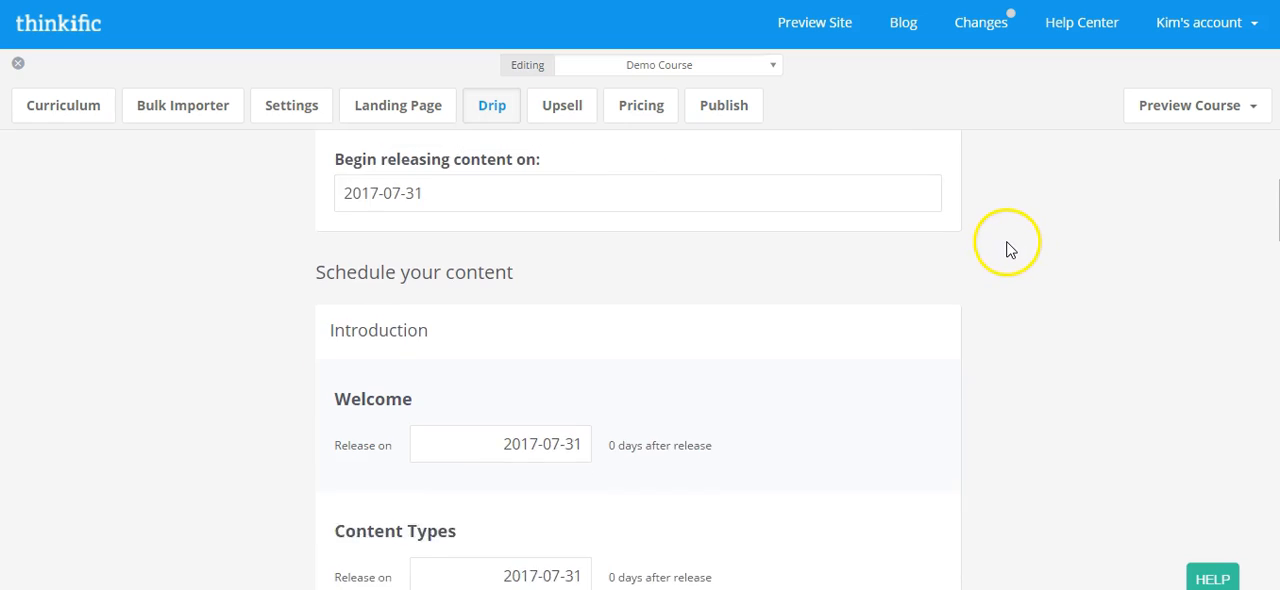
Scroll the lesson list down to Copy of Finding Your Way Around's Release on date
scroll(down, 3)
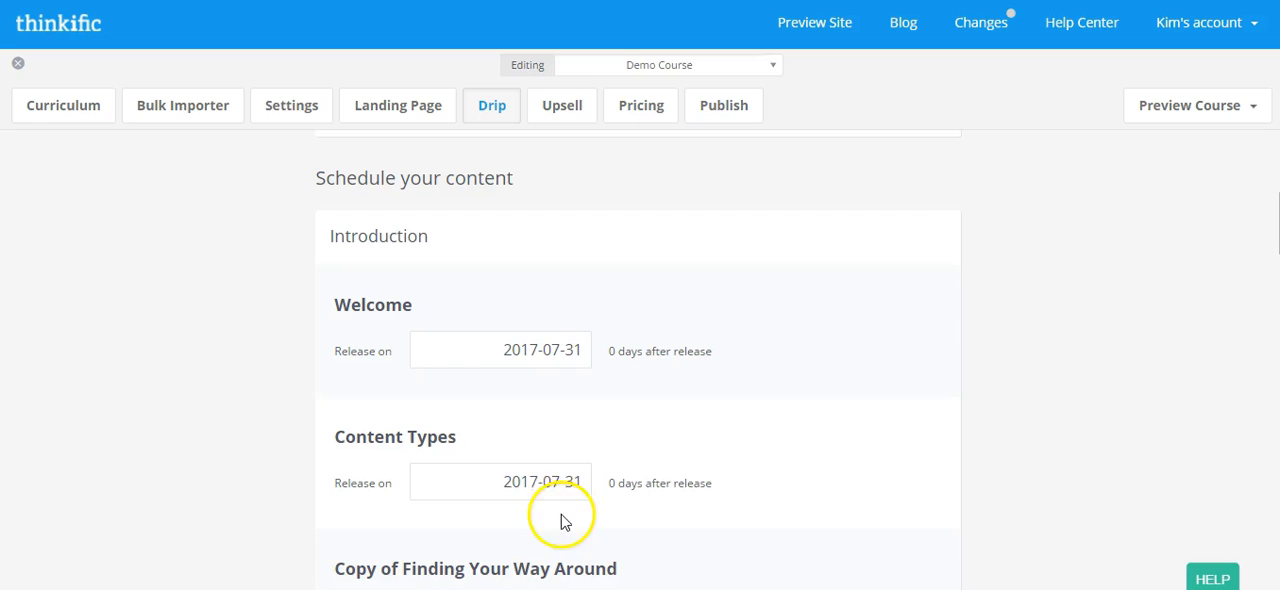
mouse_move(564, 350)
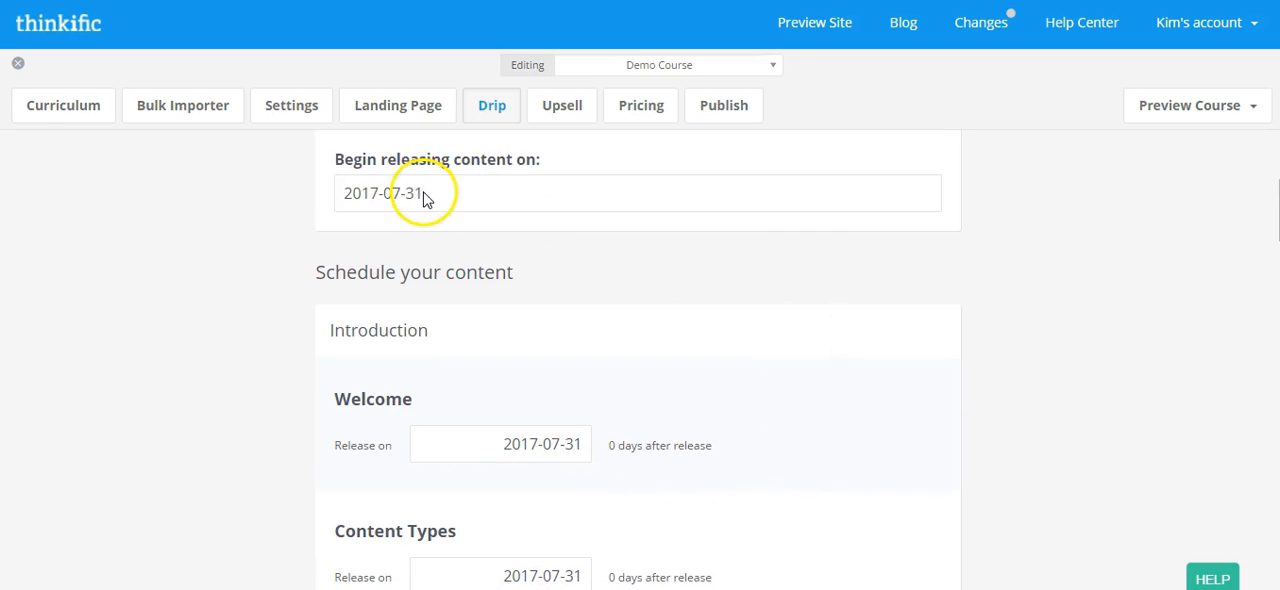
mouse_move(996, 282)
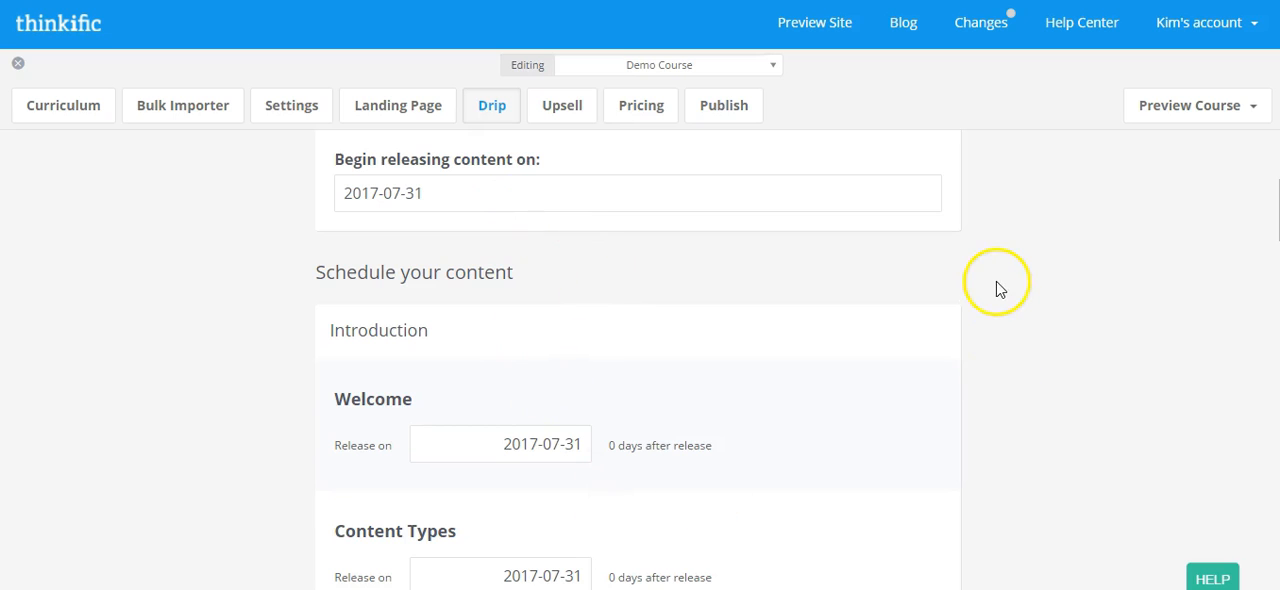
scroll(down, 3)
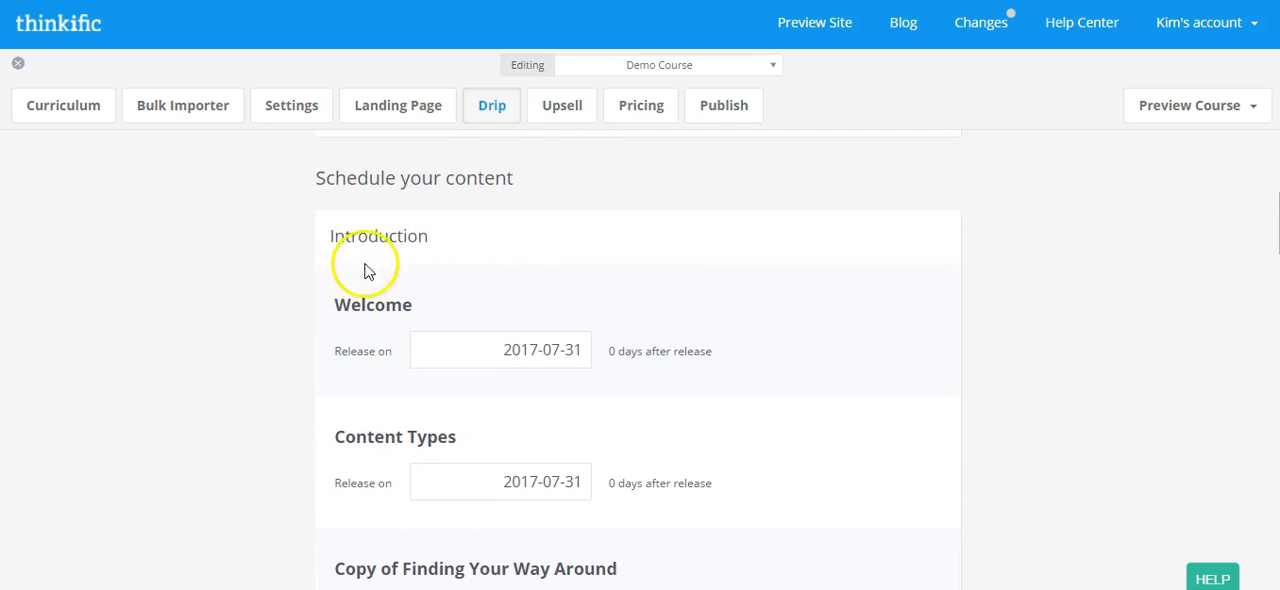
mouse_move(576, 358)
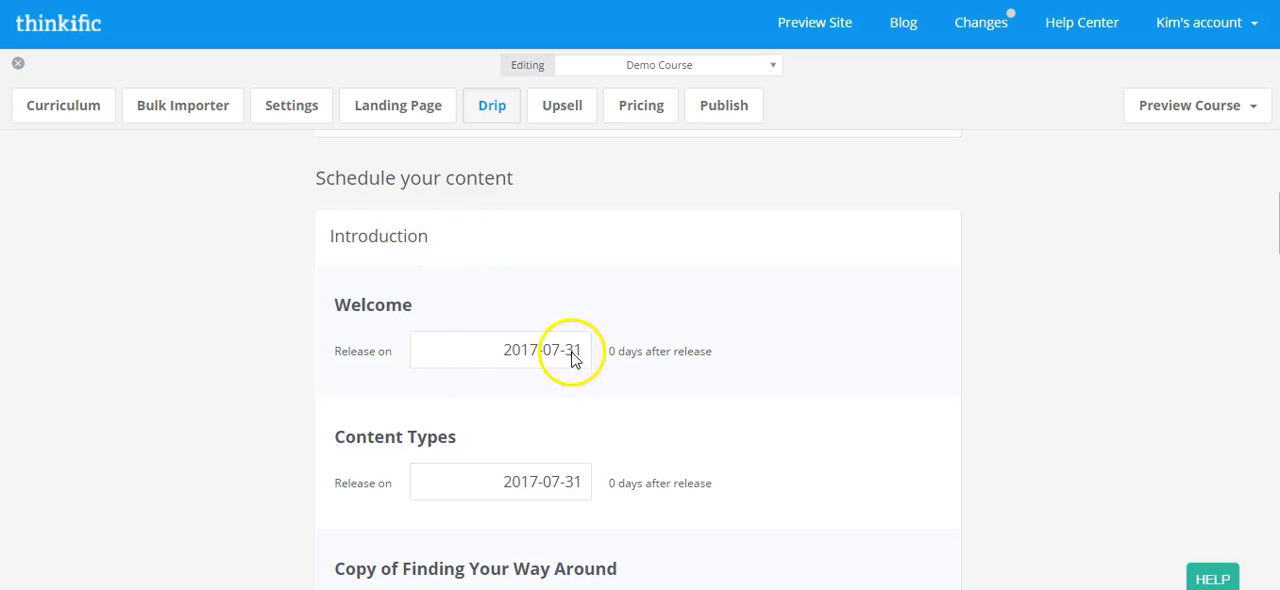
mouse_move(876, 232)
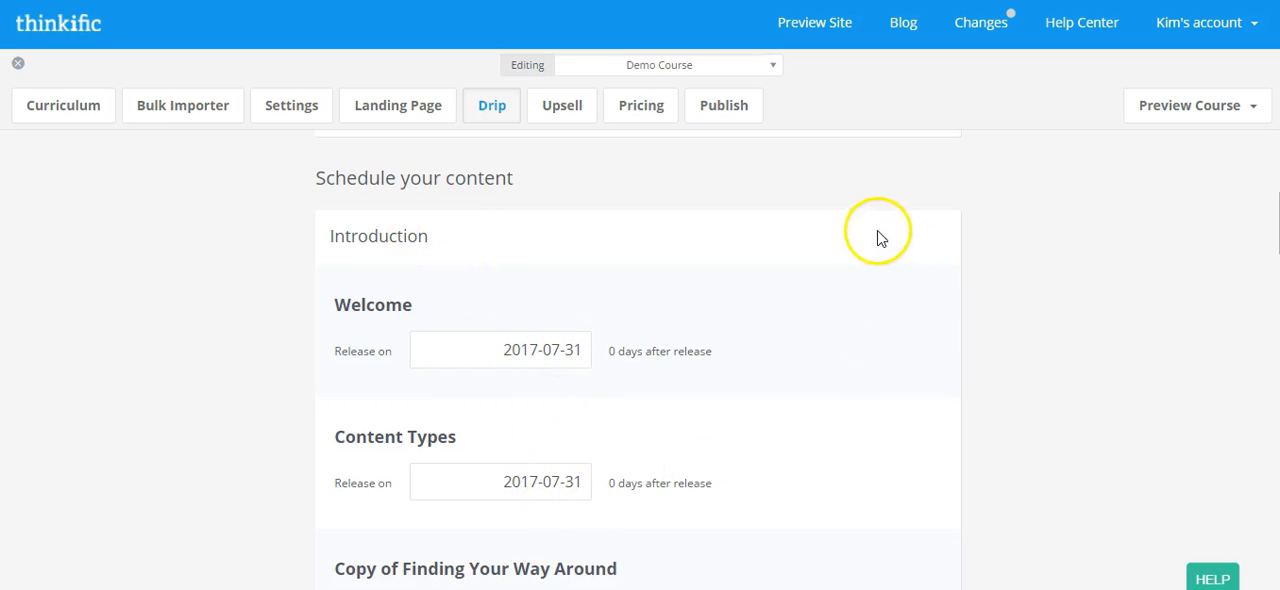
scroll(down, 3)
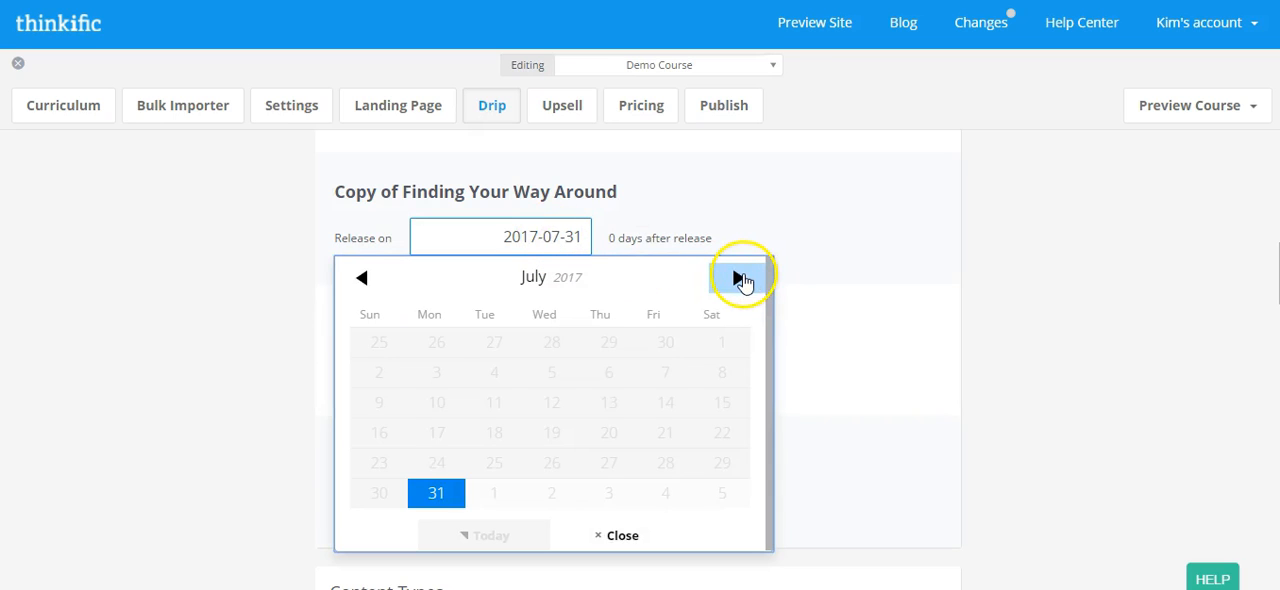
Release Copy of Finding Your Way Around on 2017-08-02 and Text Lesson on 2017-08-07
click(740, 276)
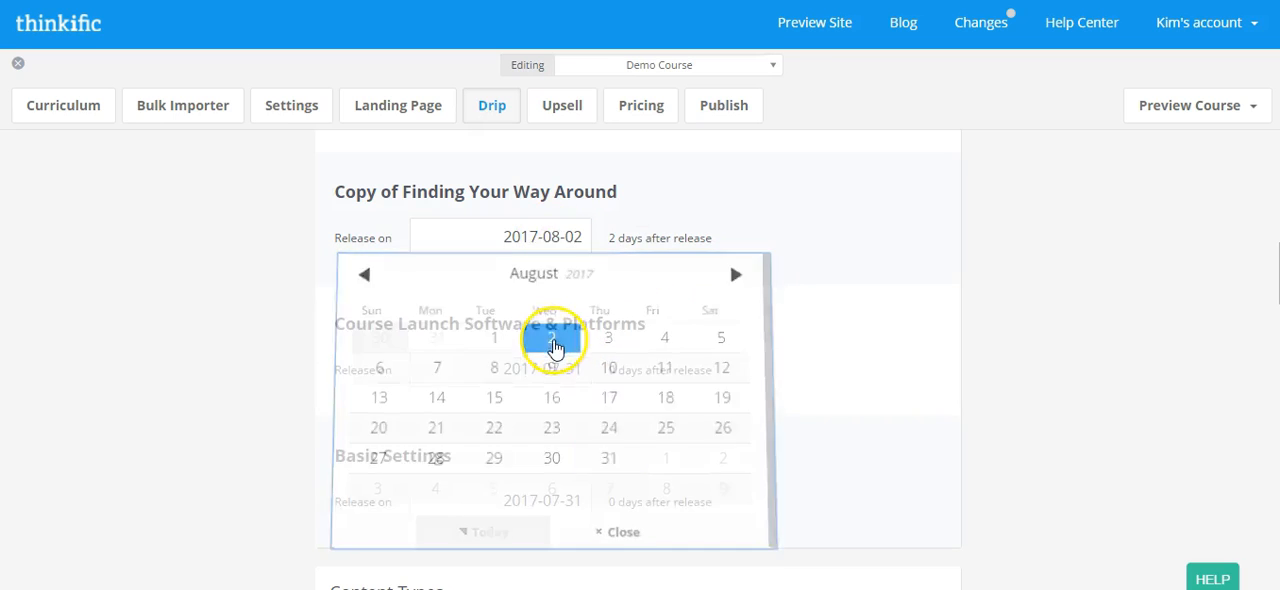
click(500, 368)
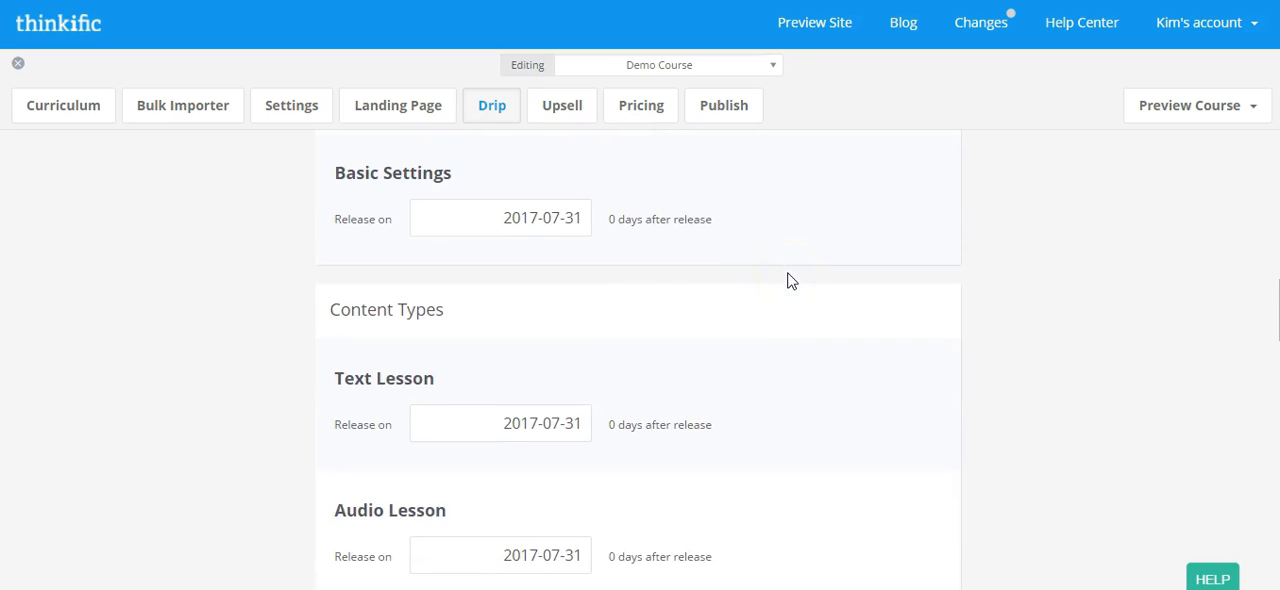
click(500, 218)
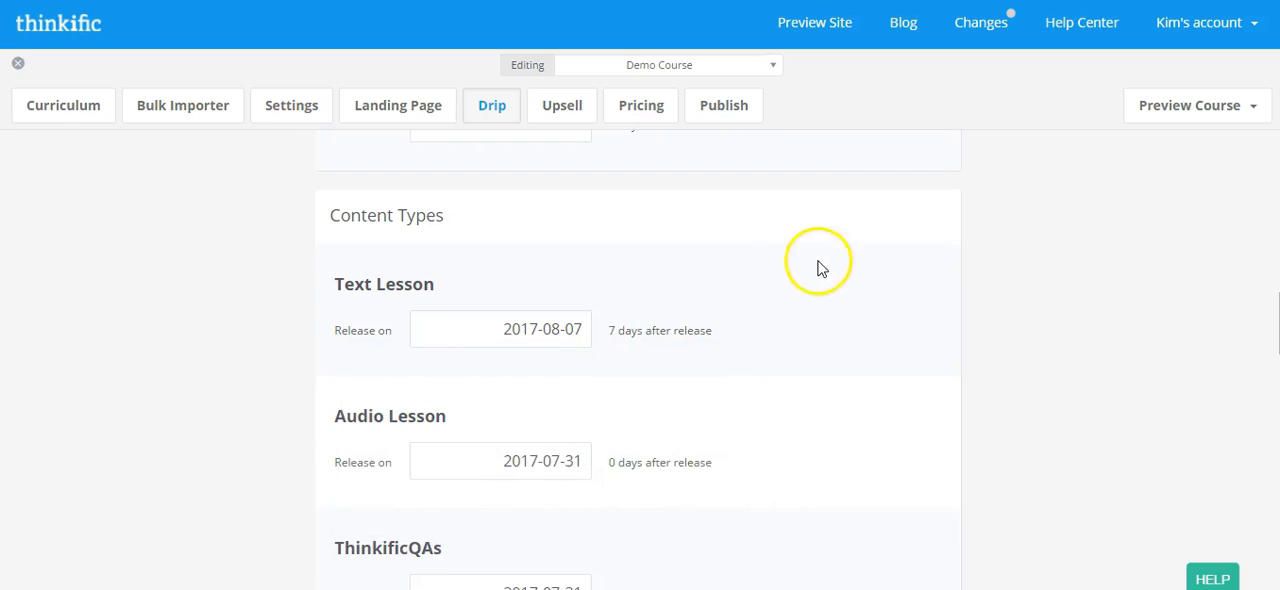
mouse_move(544, 462)
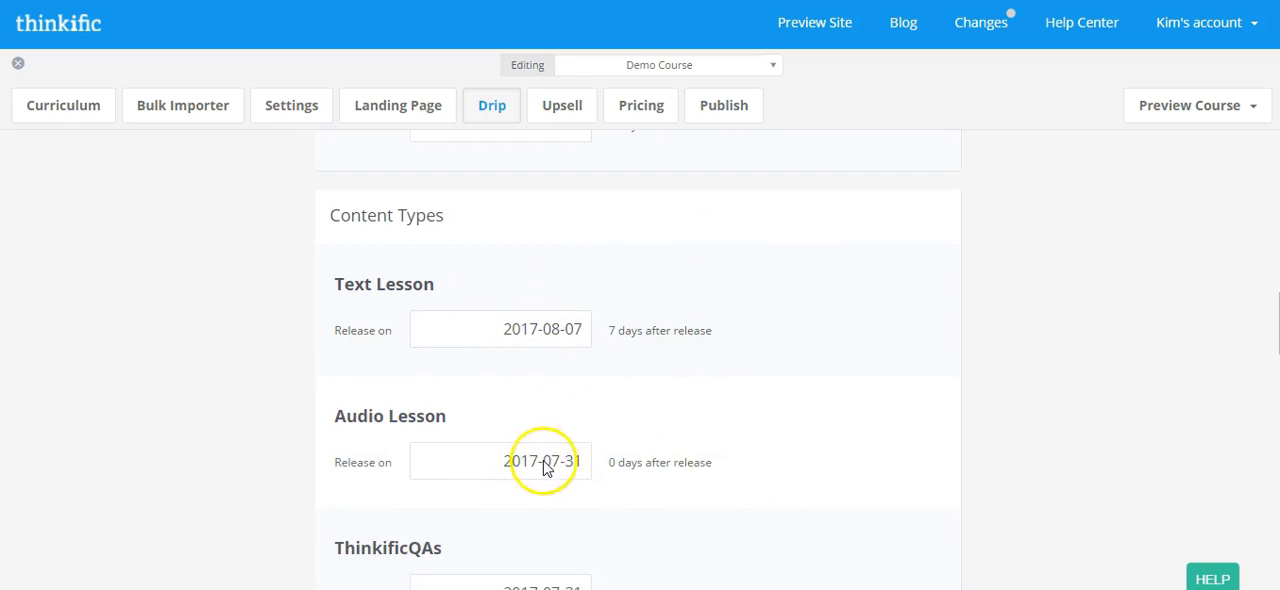
mouse_move(826, 312)
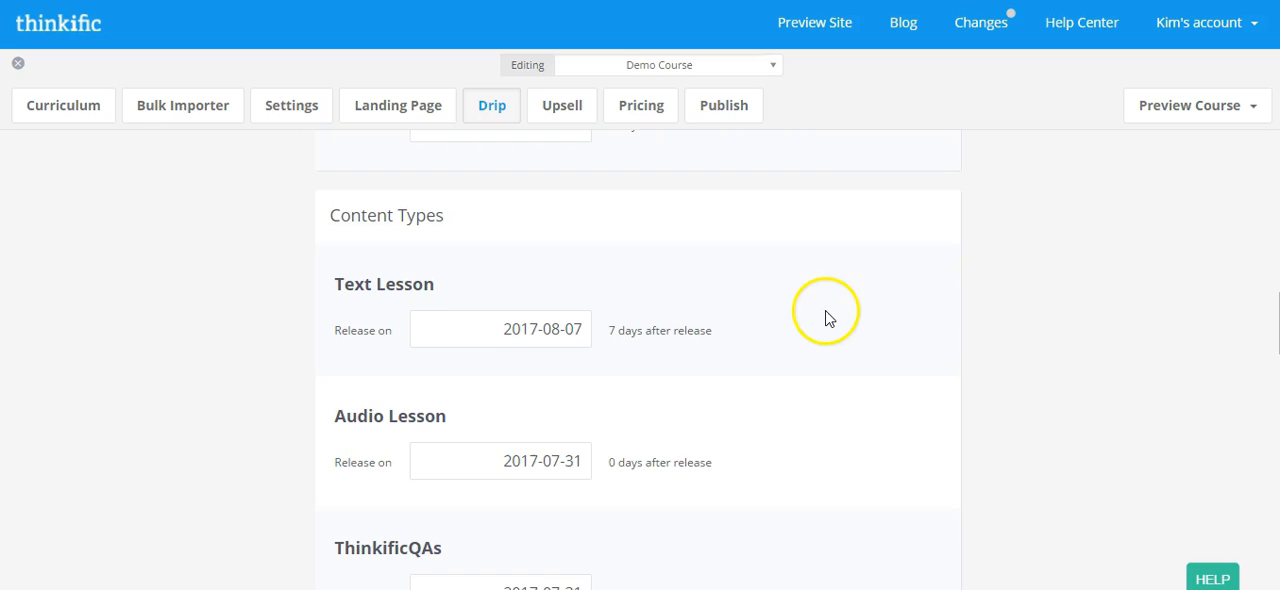
scroll(down, 3)
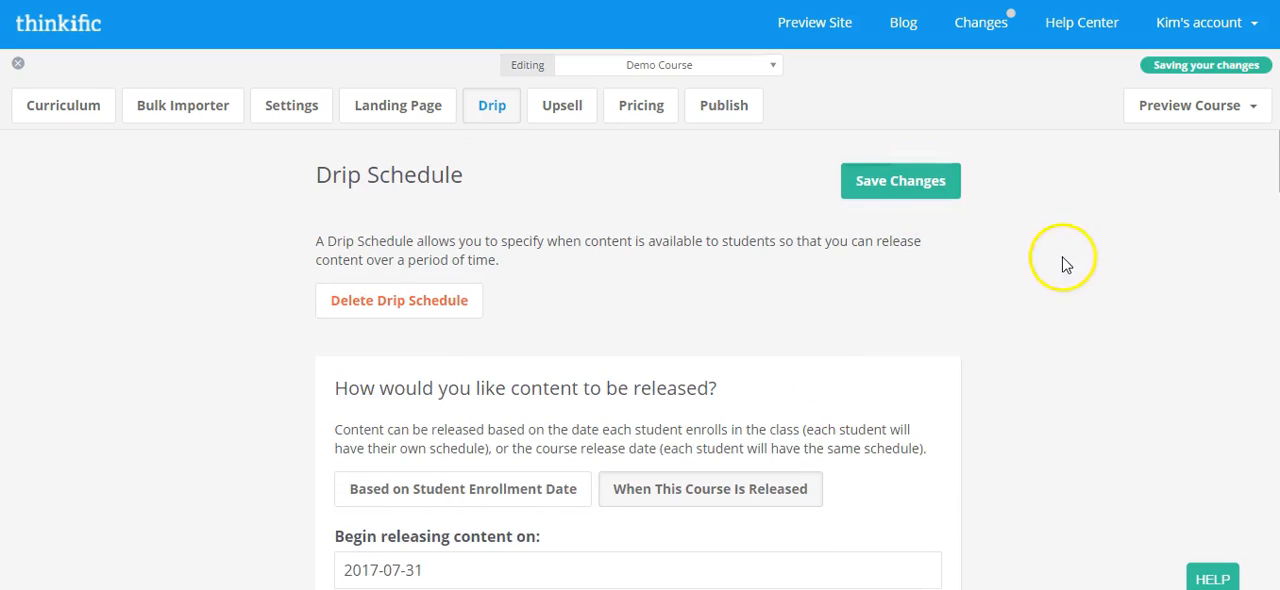
Switch back to release by student enrollment date, clearing the schedule so lessons reset to 0 days
scroll(down, 3)
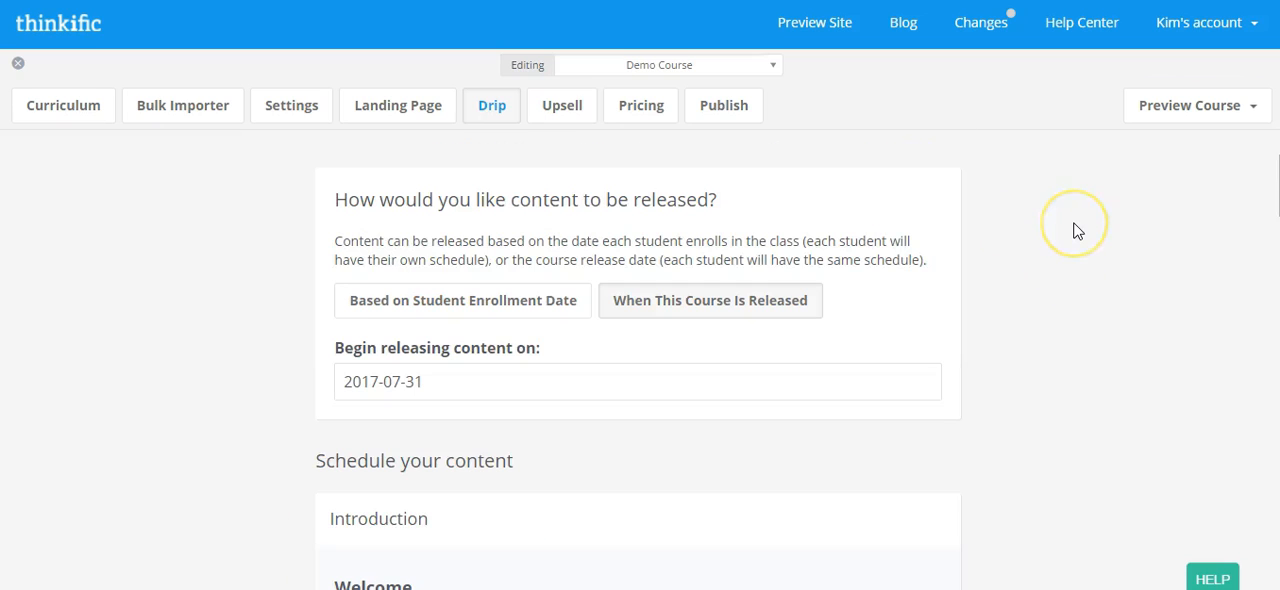
mouse_move(714, 204)
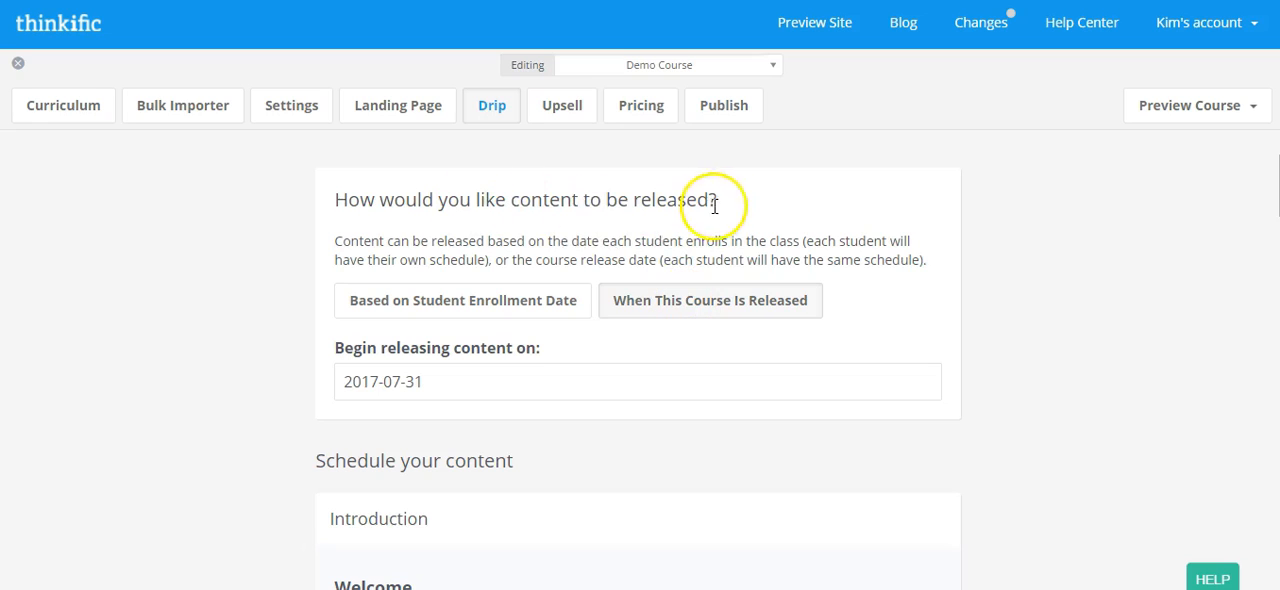
click(462, 300)
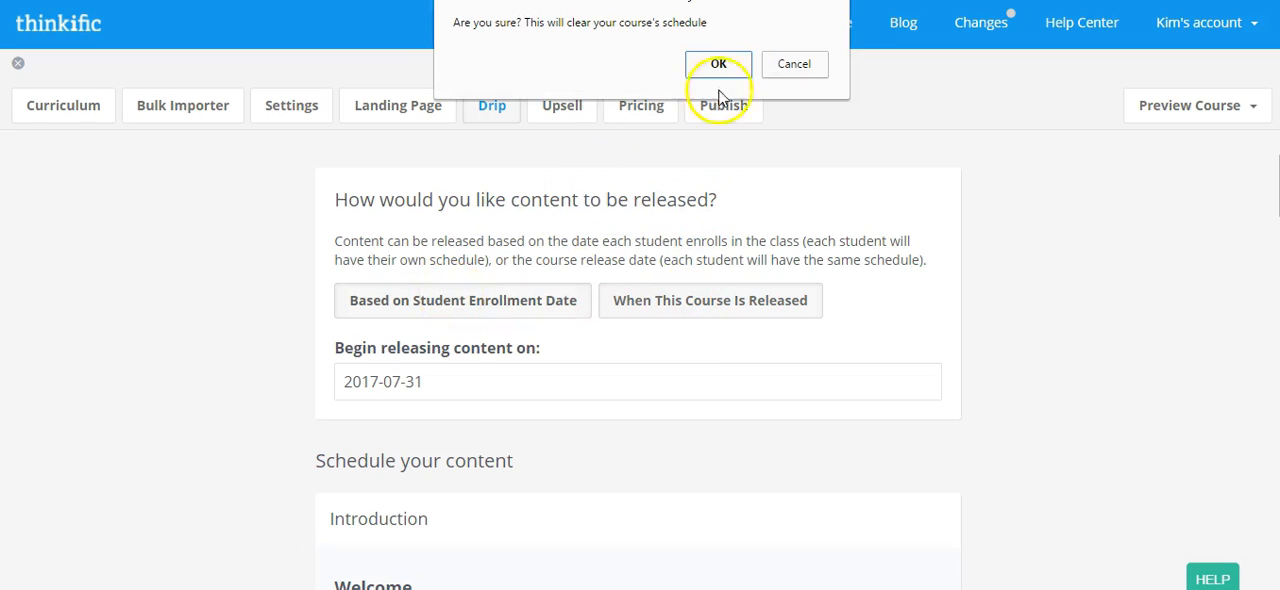
click(718, 64)
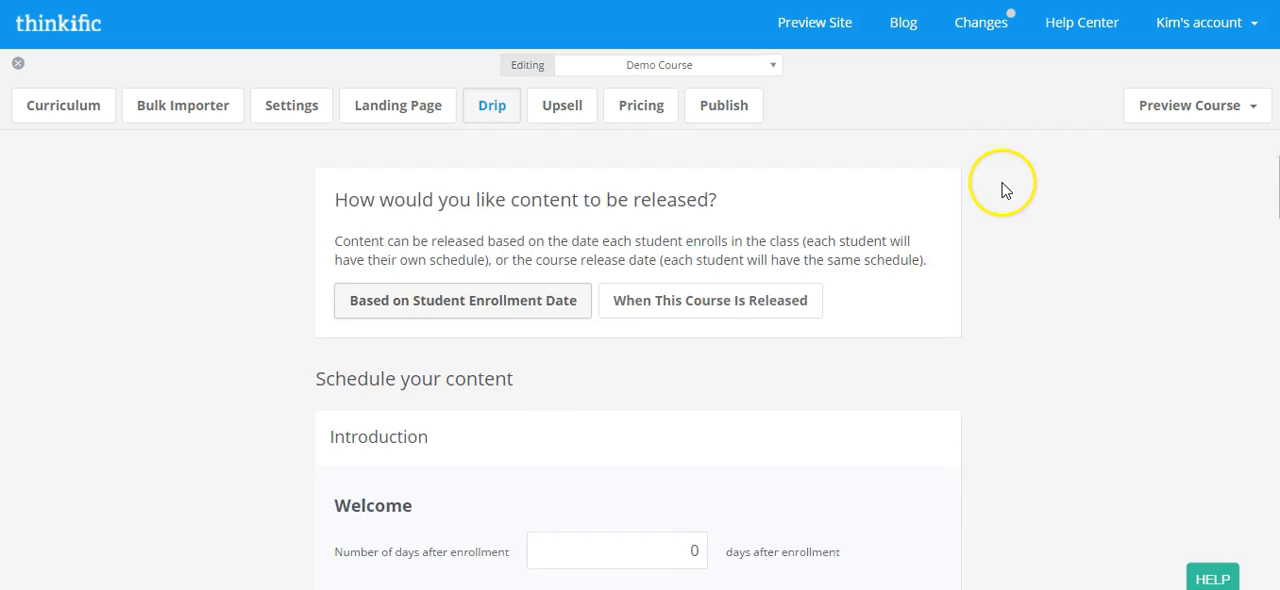
scroll(down, 3)
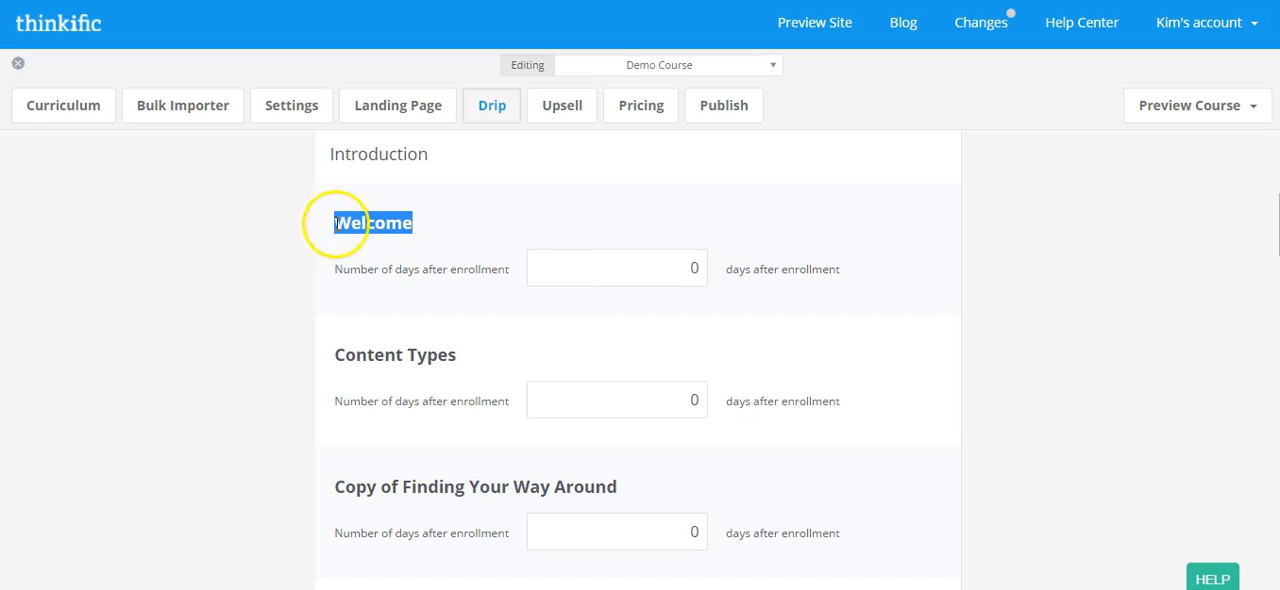
mouse_move(672, 268)
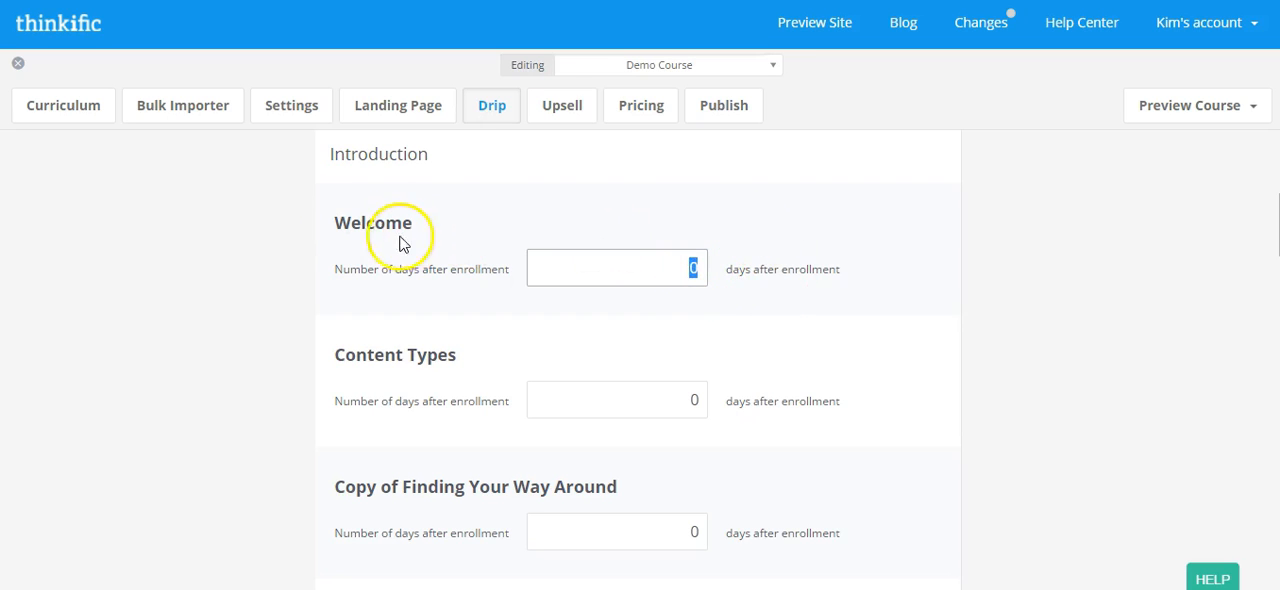
Set Copy of Finding Your Way Around to release 2 days after enrollment, alongside the 1- and 3-day lessons
scroll(down, 3)
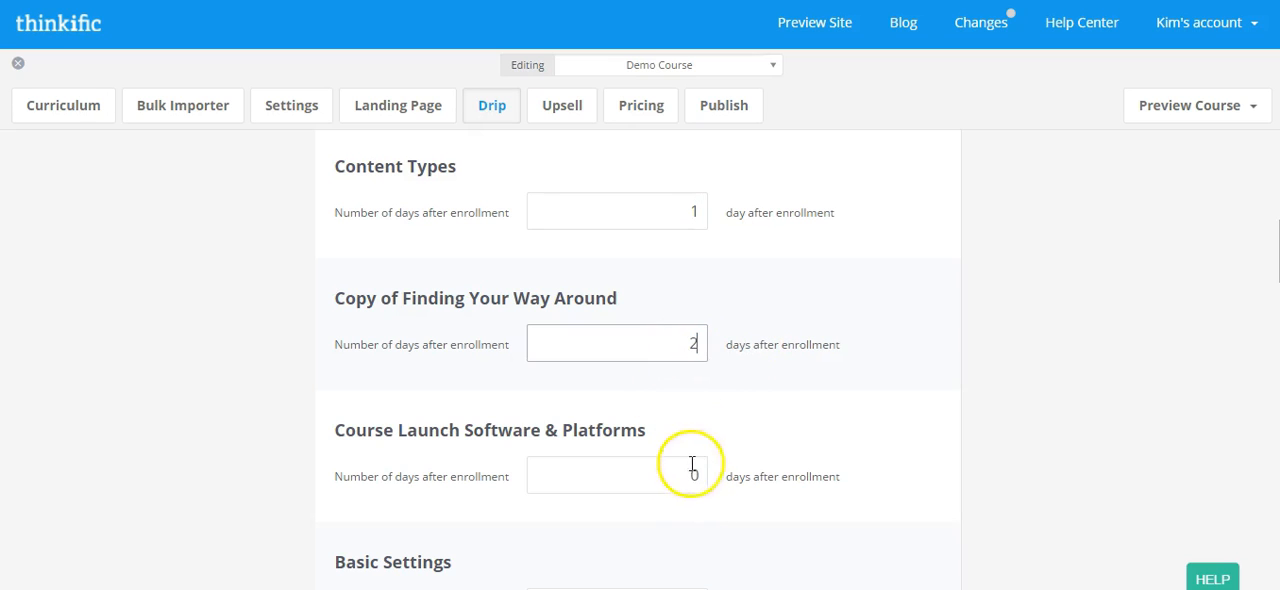
text(2)
click(618, 474)
text(3)
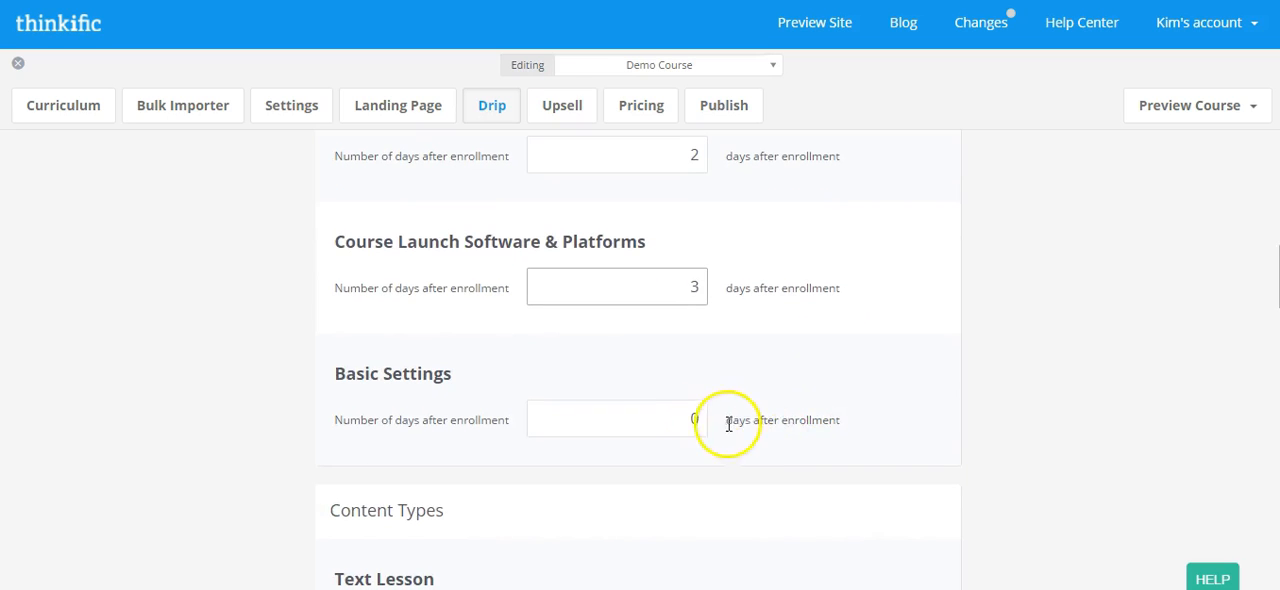
scroll(down, 3)
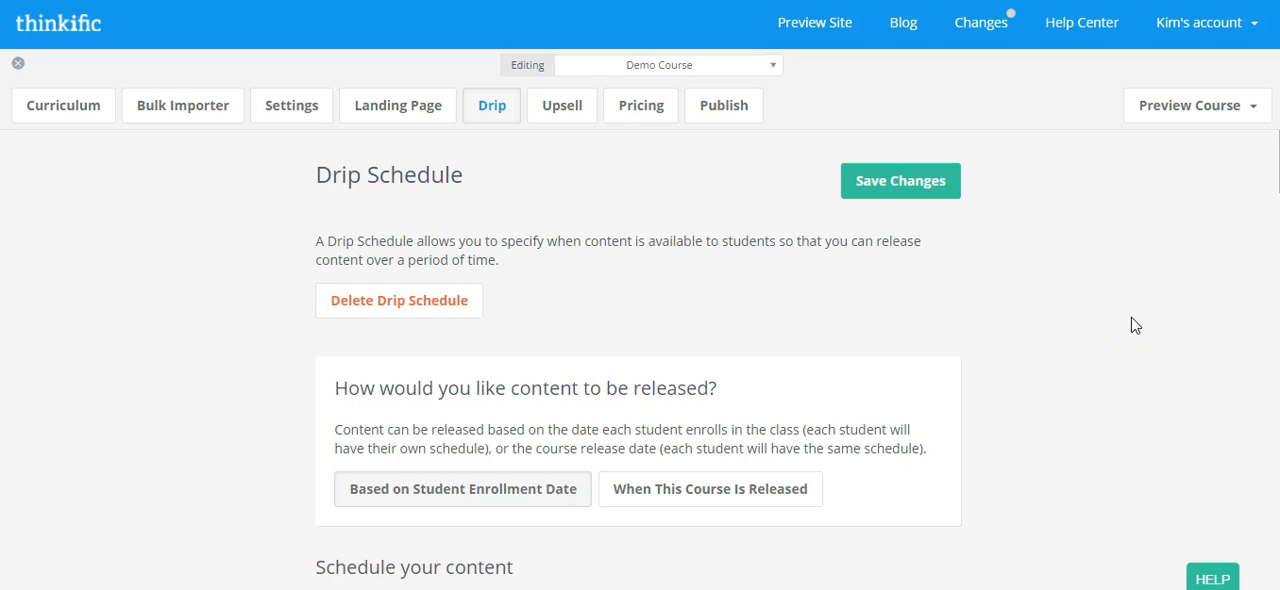
mouse_move(1088, 324)
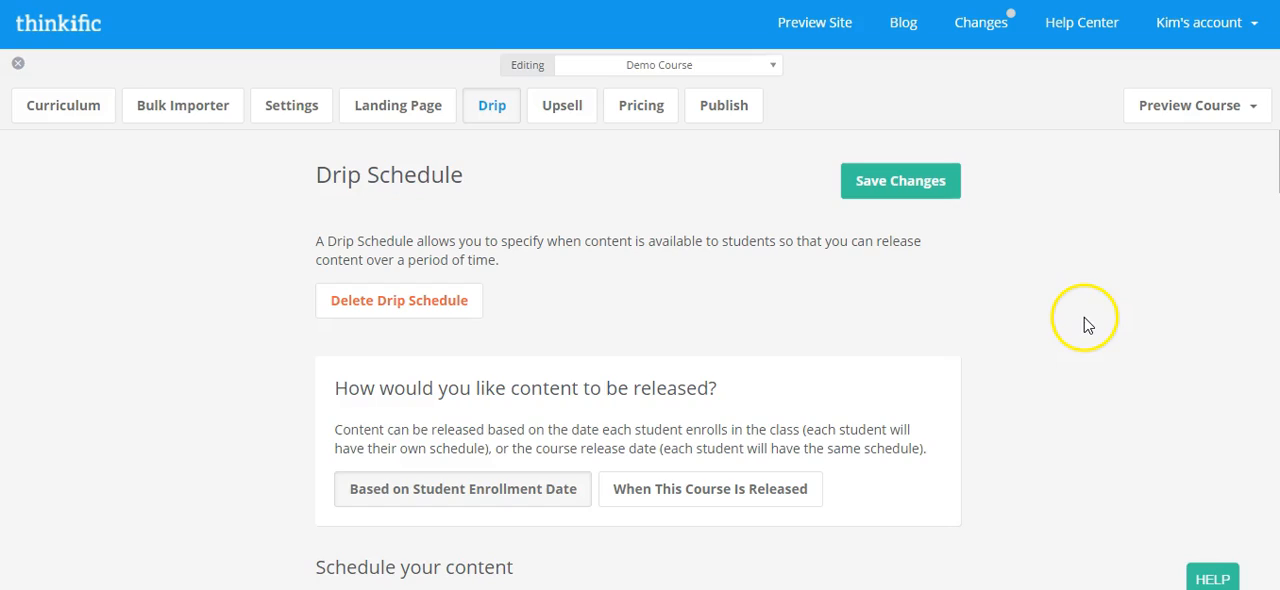